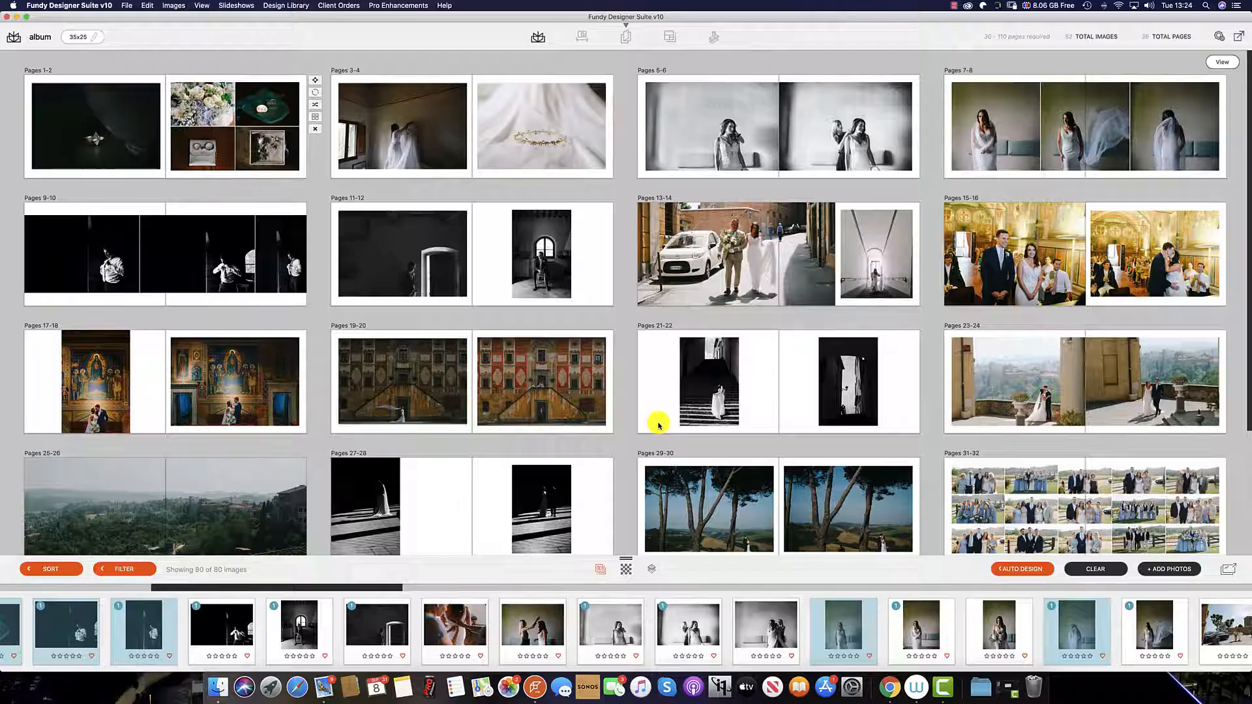
pyautogui.moveTo(1210, 599)
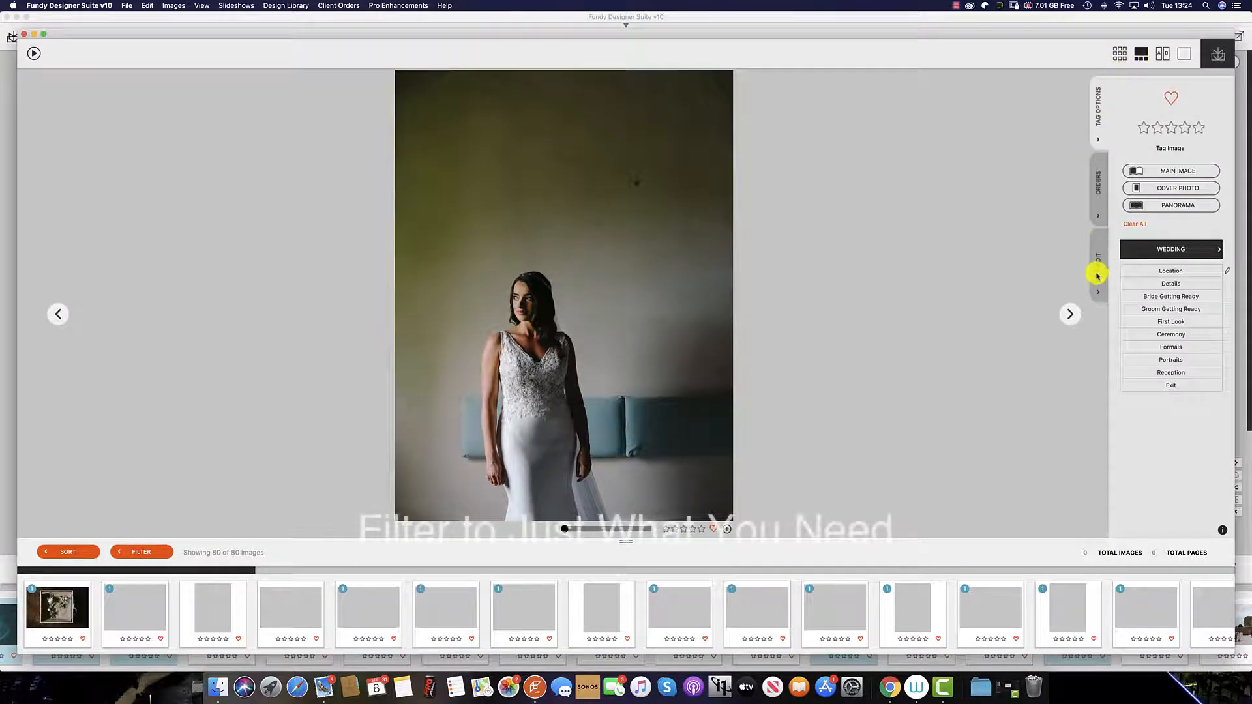
# Bring up the Perfectly Clear skin retouching tools for the bride portrait.
pyautogui.click(1097, 259)
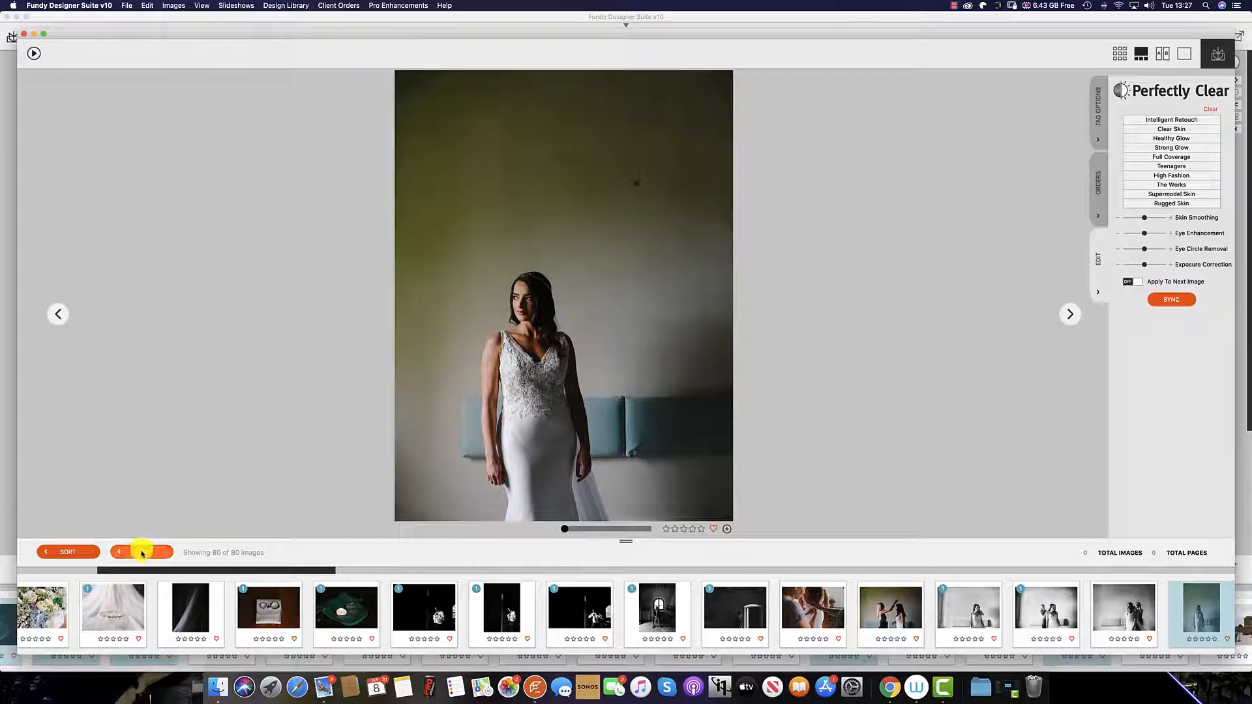
pyautogui.click(141, 552)
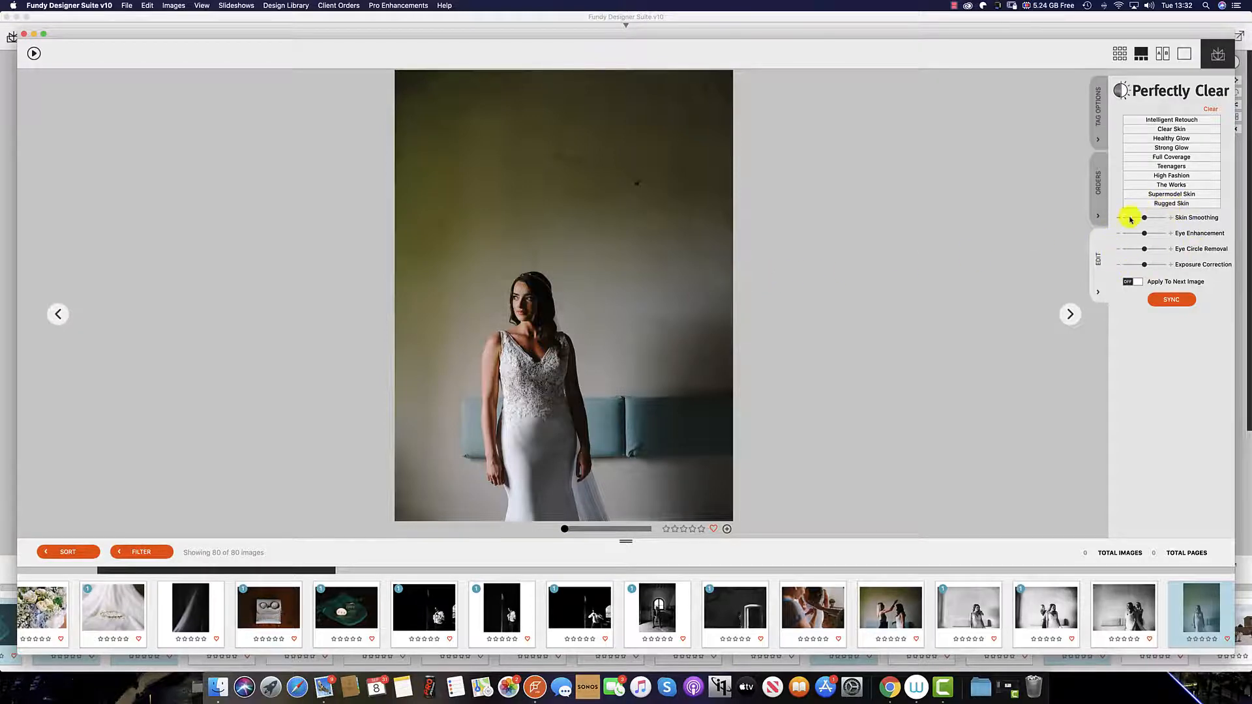
pyautogui.moveTo(1146, 218); pyautogui.dragTo(1191, 218)
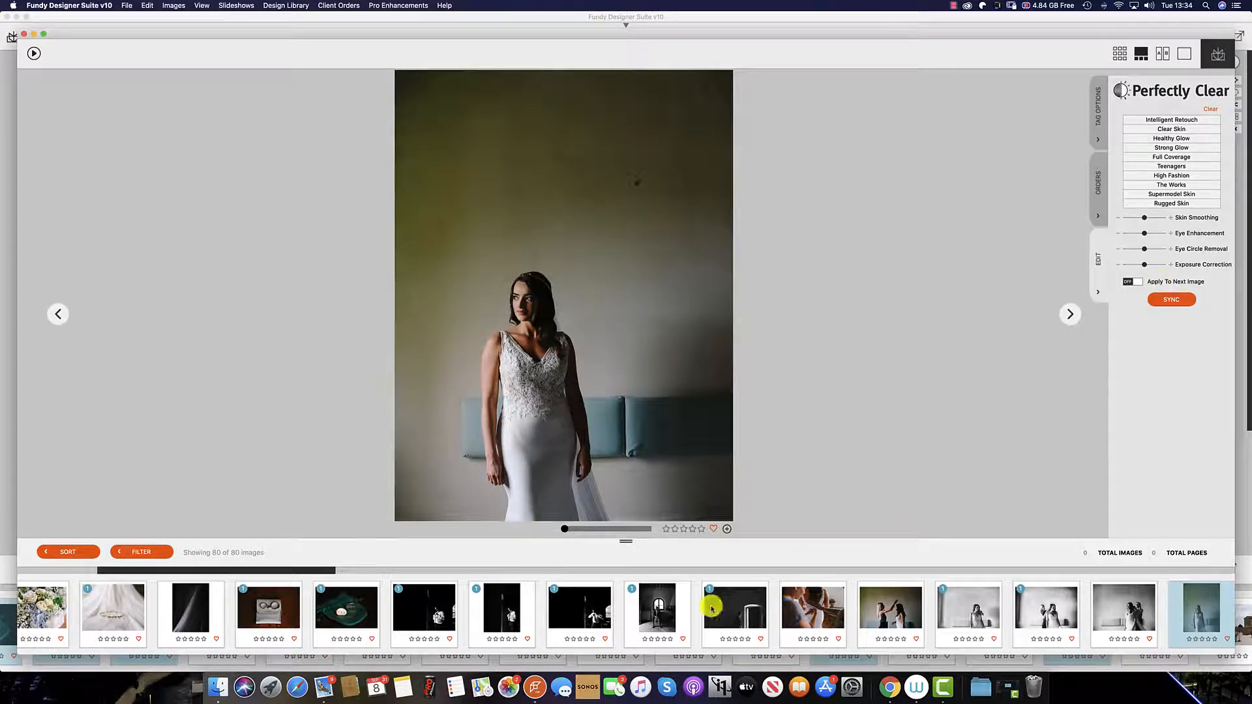
# View the groom portrait on the stairs, then another photo from the strip.
pyautogui.click(501, 613)
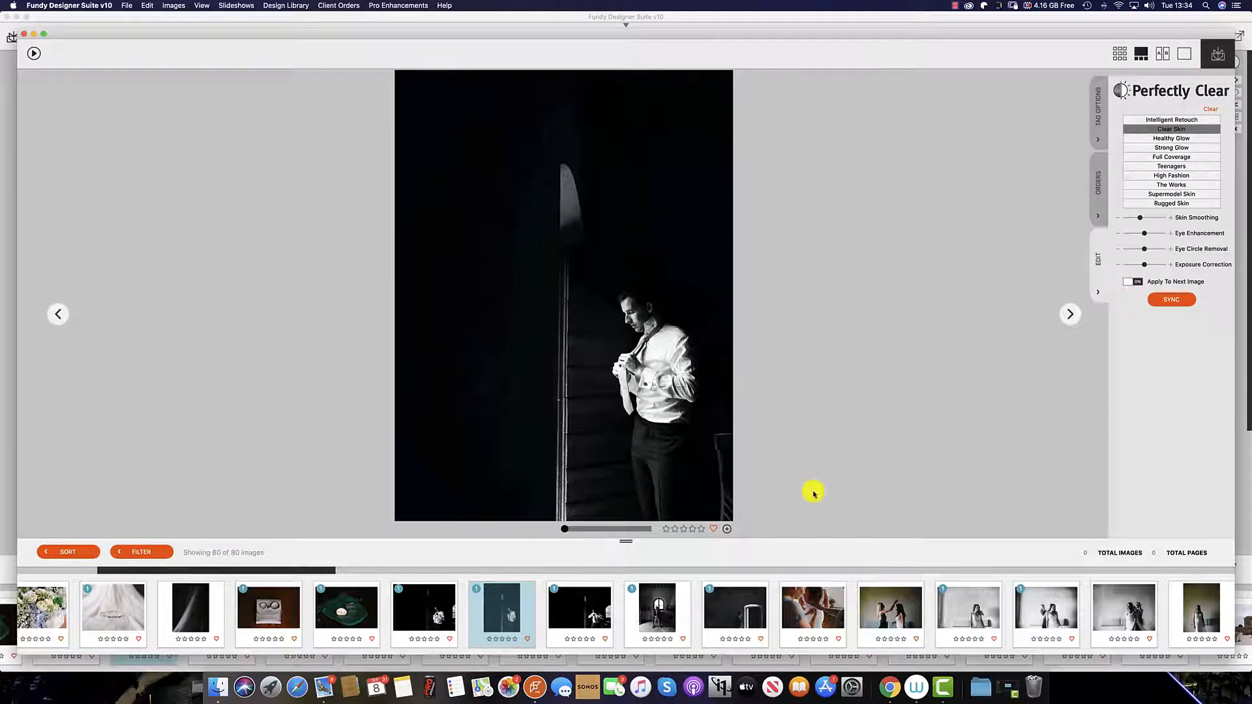
pyautogui.moveTo(579, 617)
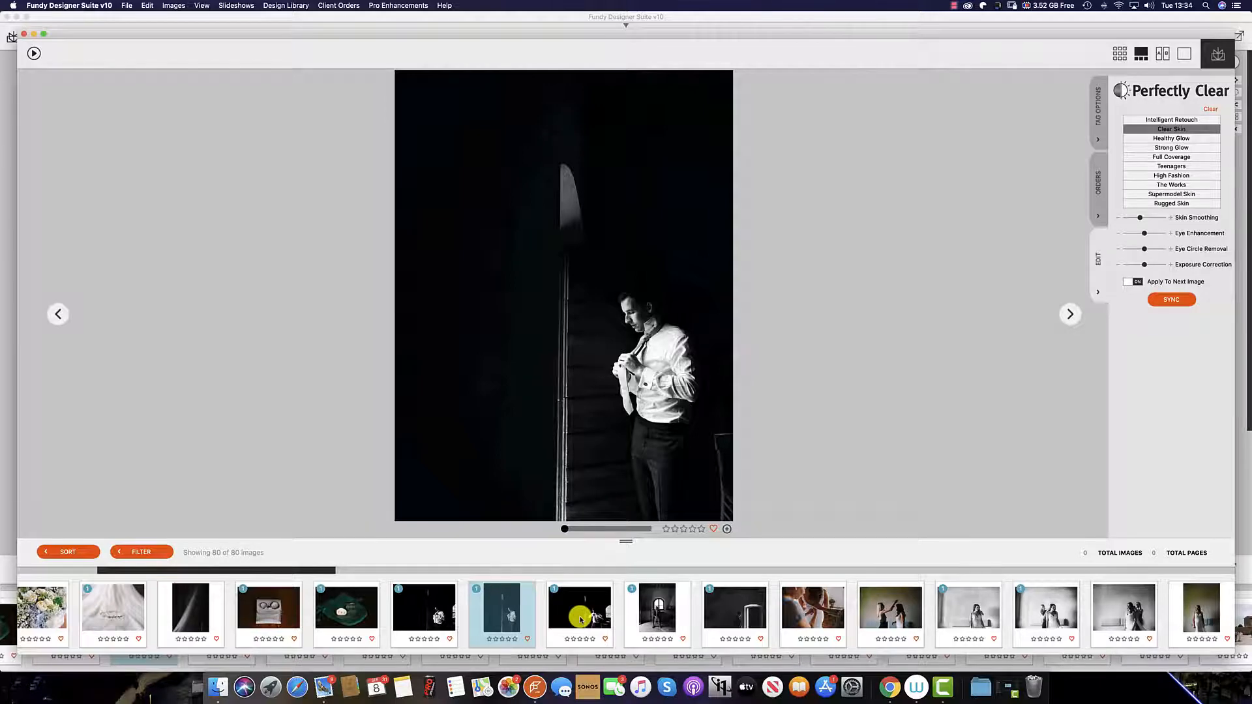
pyautogui.click(579, 613)
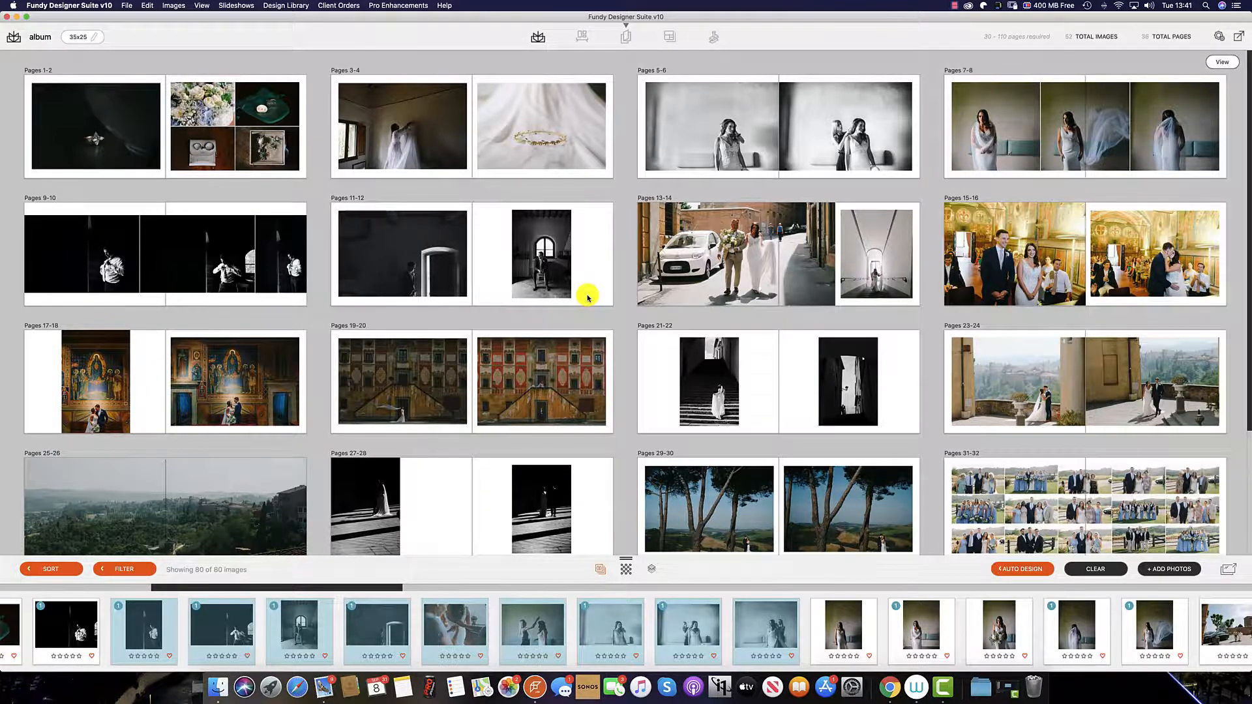
pyautogui.moveTo(563, 277)
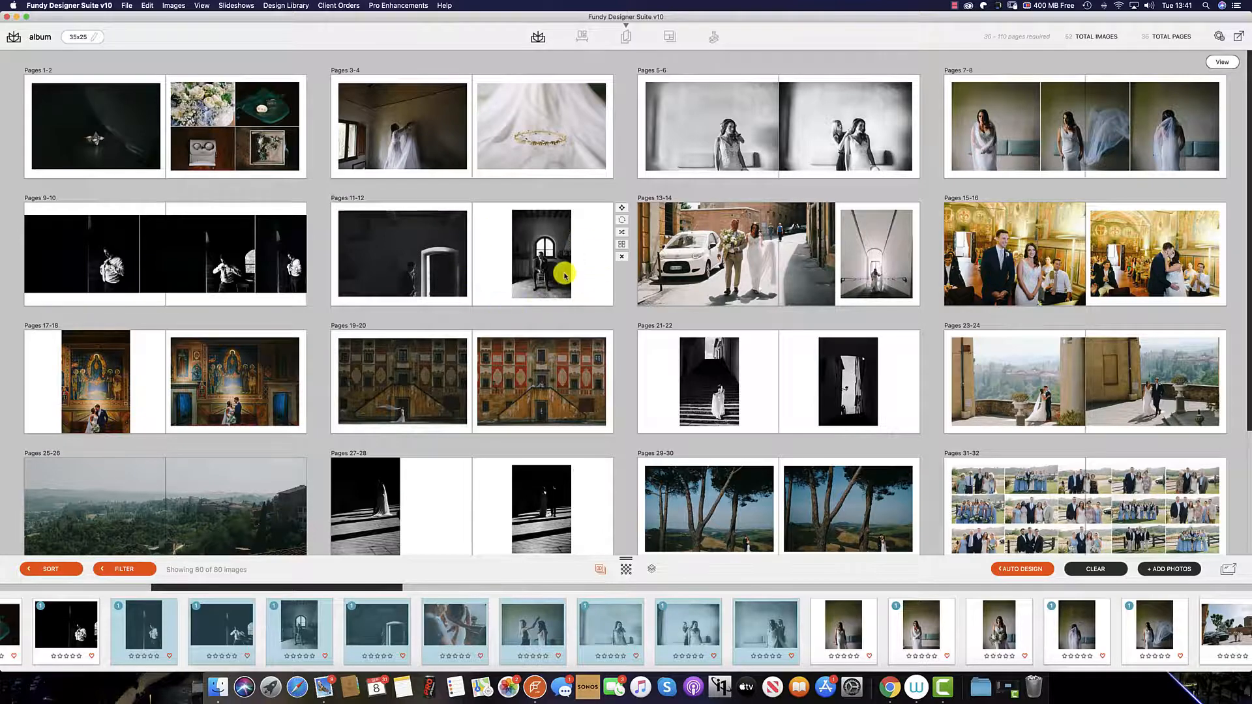
# Browse the Gallery, Cards and Collage menus, then pick a photo in the image browser with the Orders panel.
pyautogui.click(582, 36)
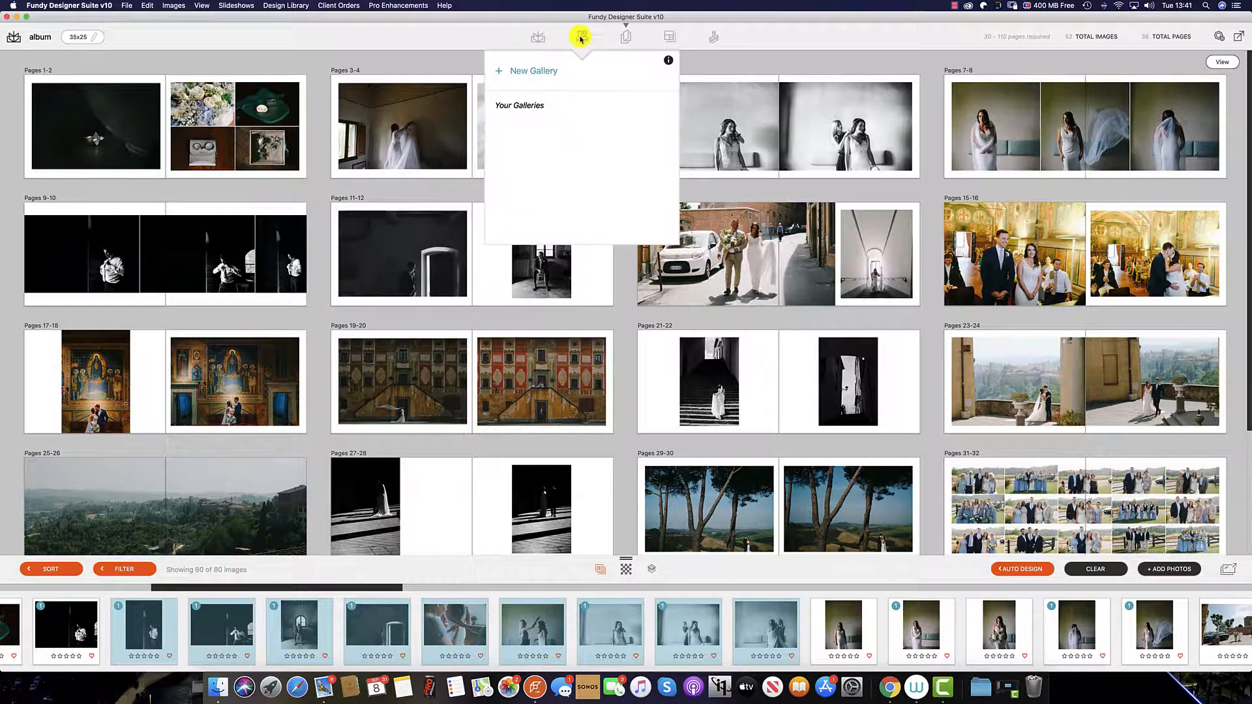
pyautogui.click(626, 36)
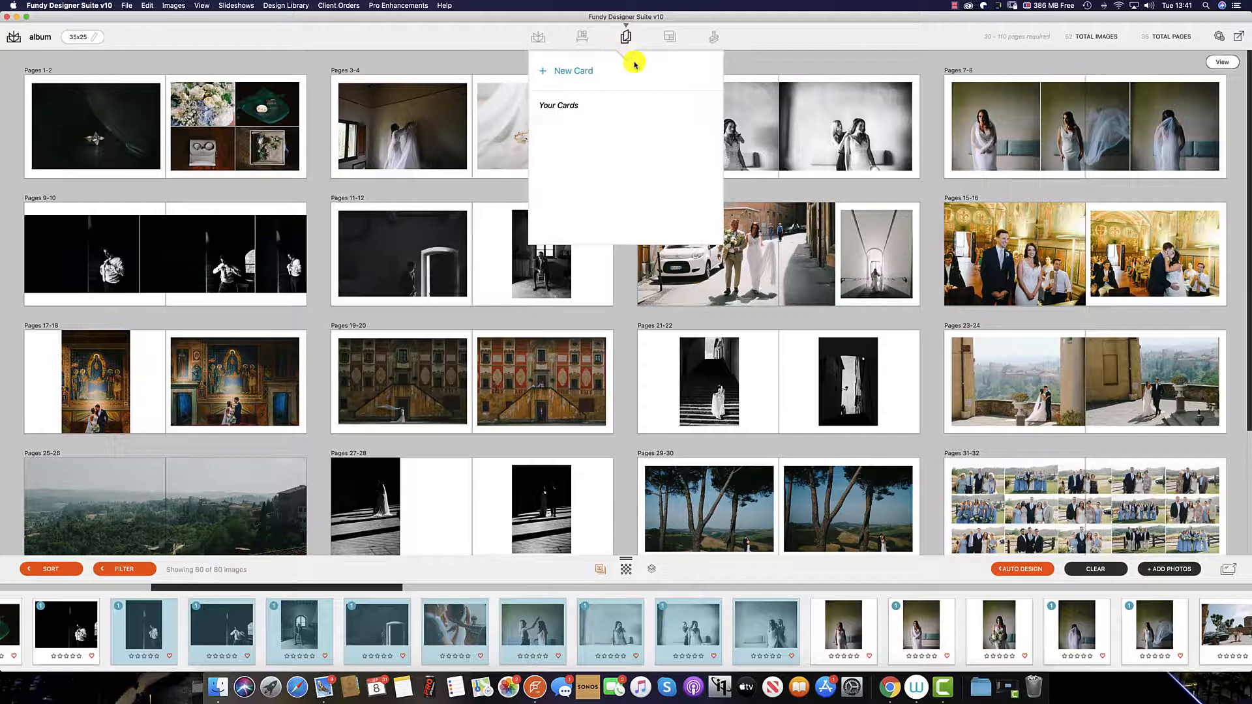
pyautogui.click(669, 36)
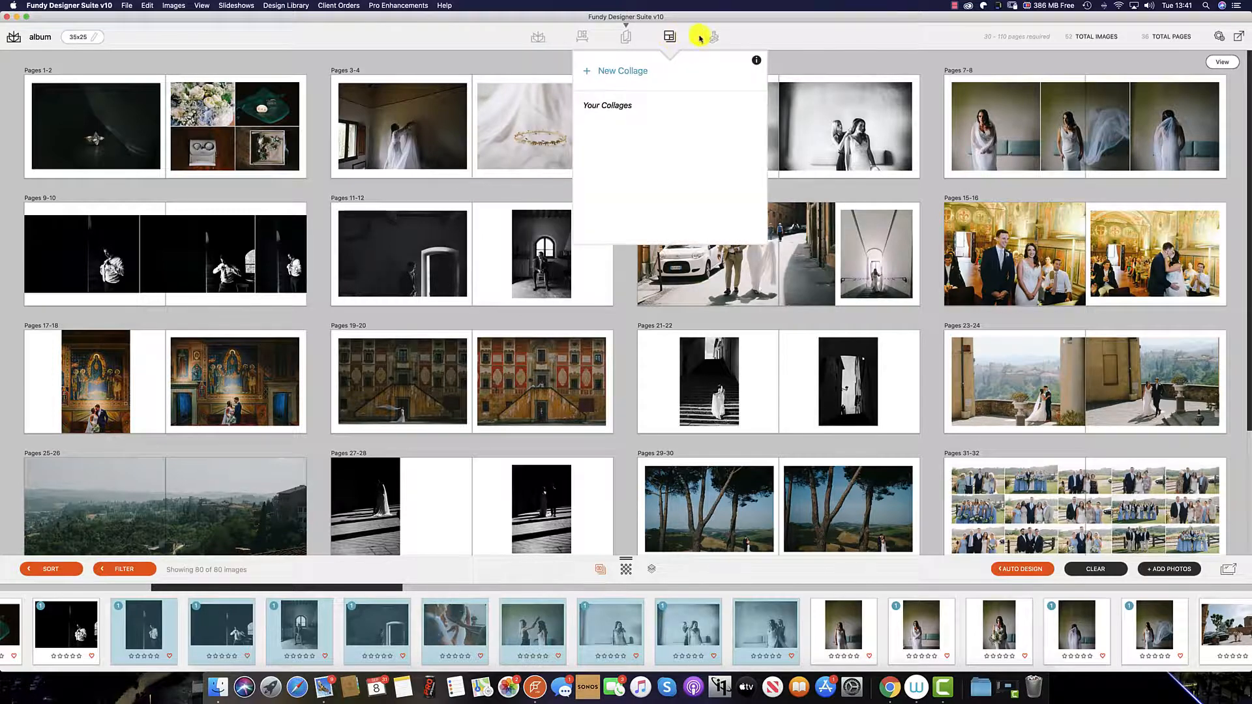
pyautogui.click(712, 37)
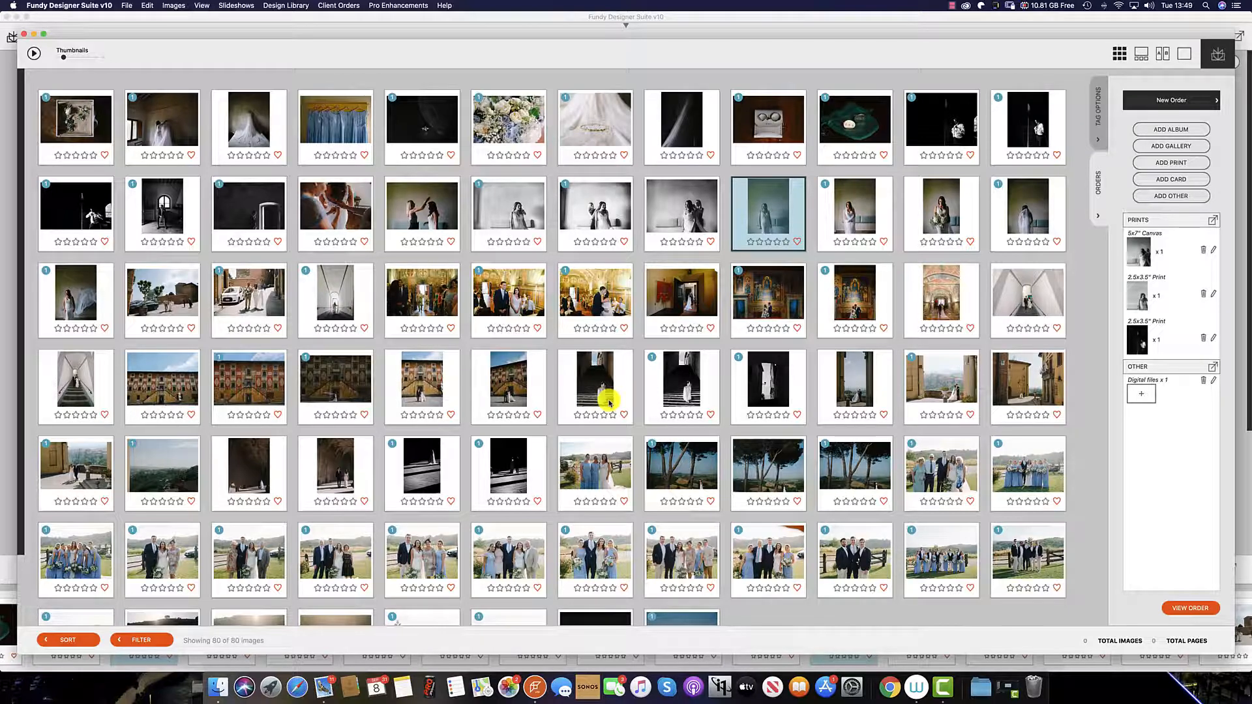
pyautogui.click(595, 386)
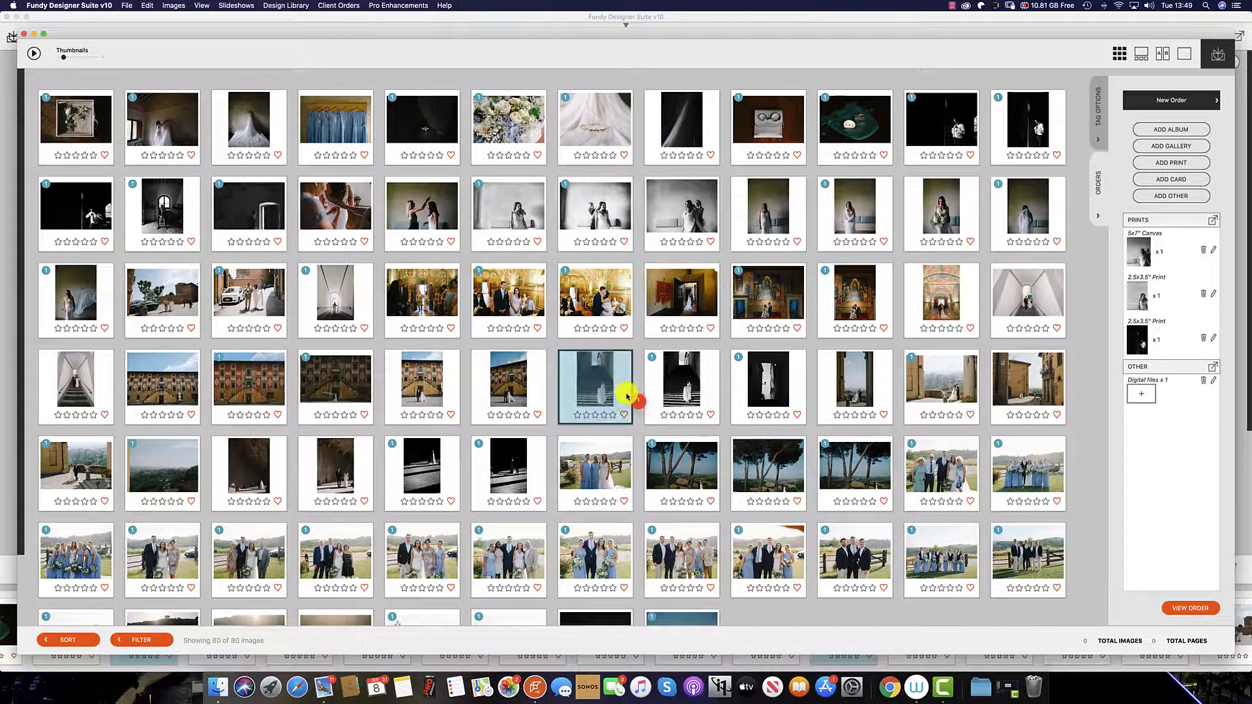